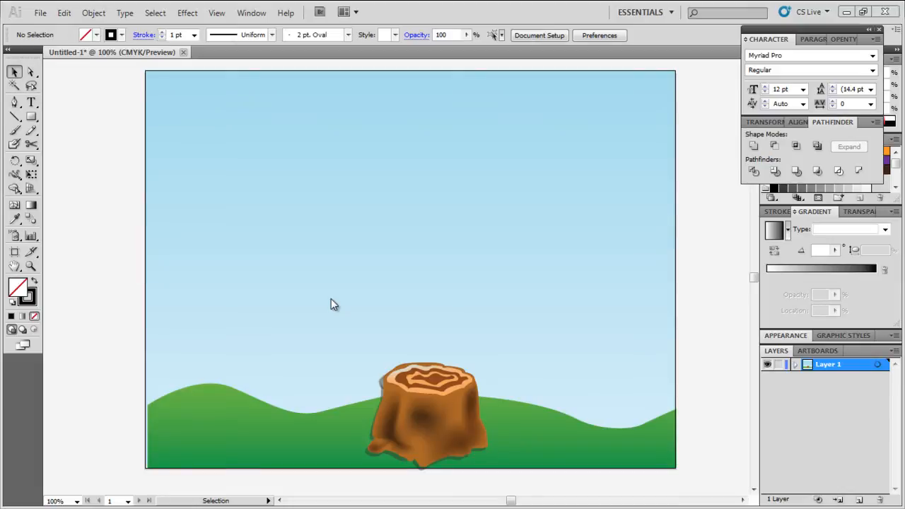
mouse_move(176, 223)
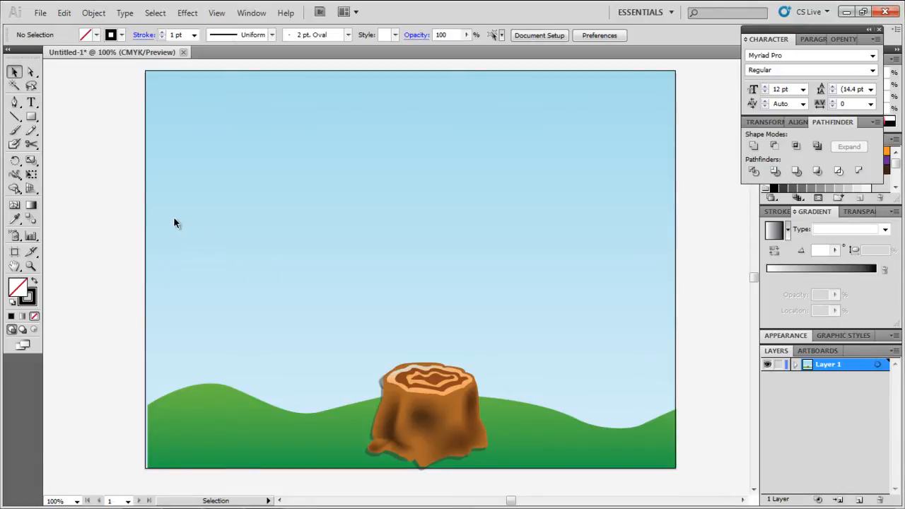
Switch to the Pencil tool for freehand sketching over the sky.
click(15, 130)
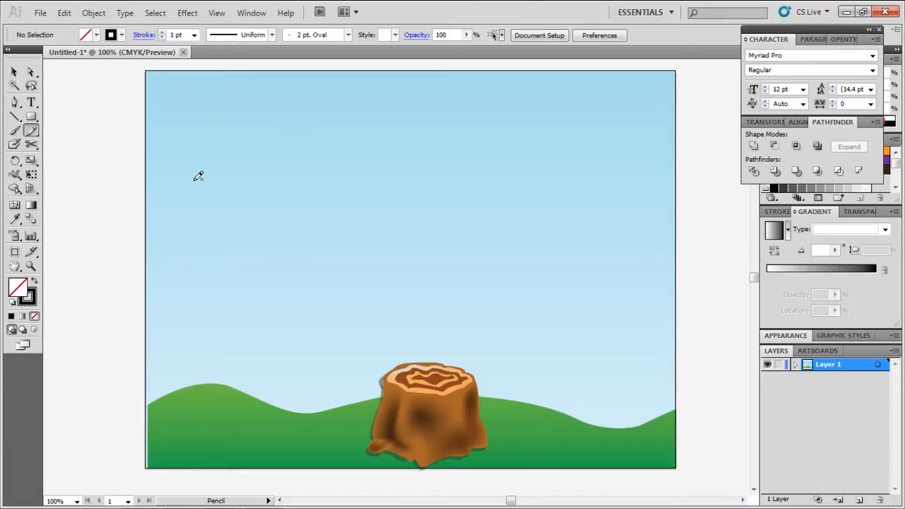
Draw balloon outlines for A, D, O, B, E and begin a knot under the A.
drag(191, 177, 237, 262)
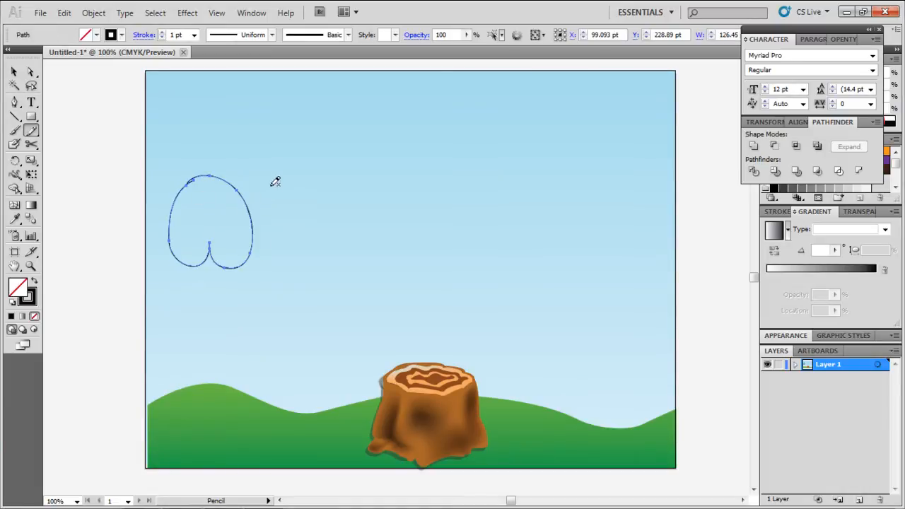
drag(276, 180, 311, 181)
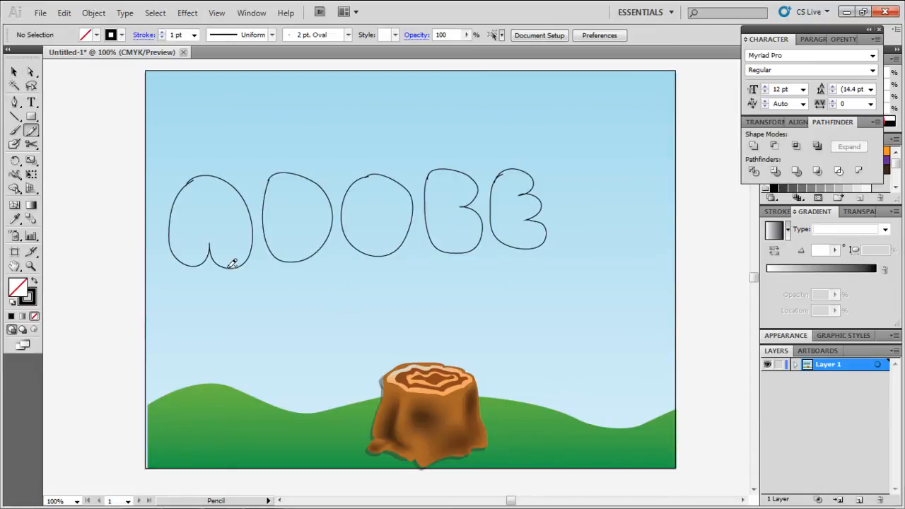
click(13, 71)
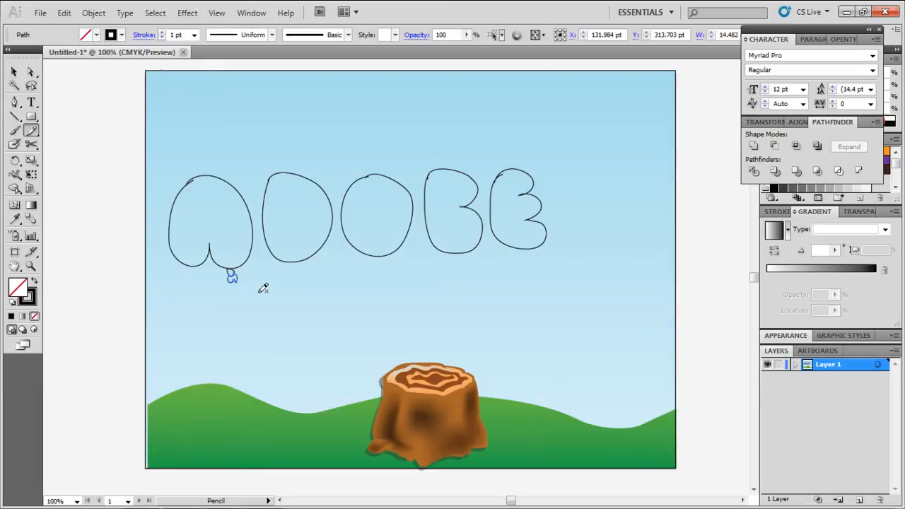
Select the A balloon and give it a peach fill.
click(13, 72)
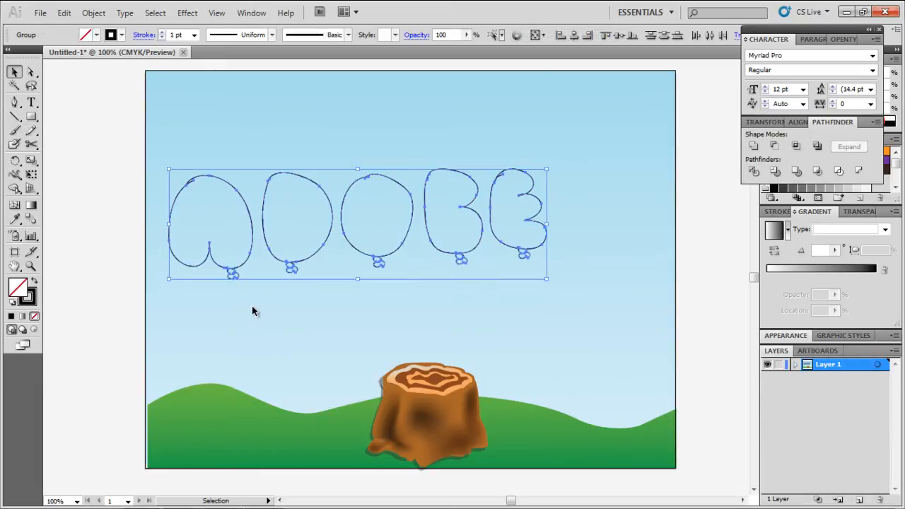
click(211, 220)
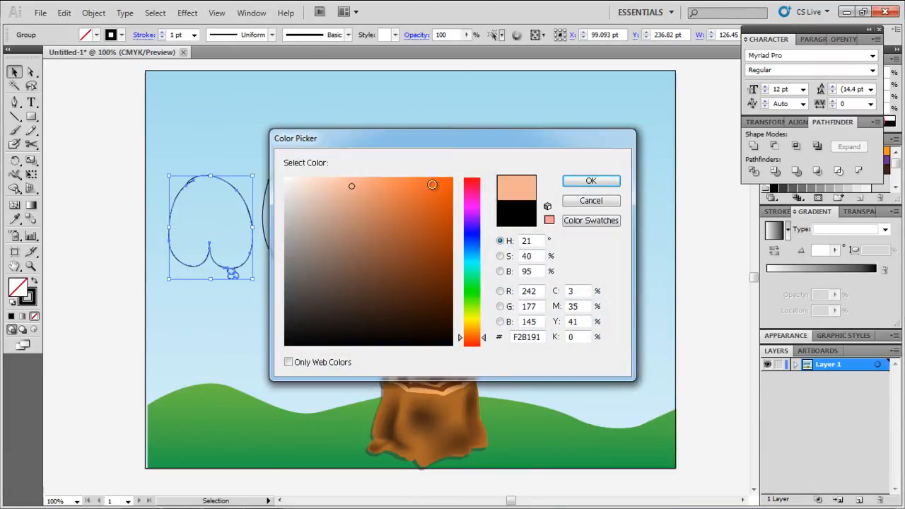
click(591, 180)
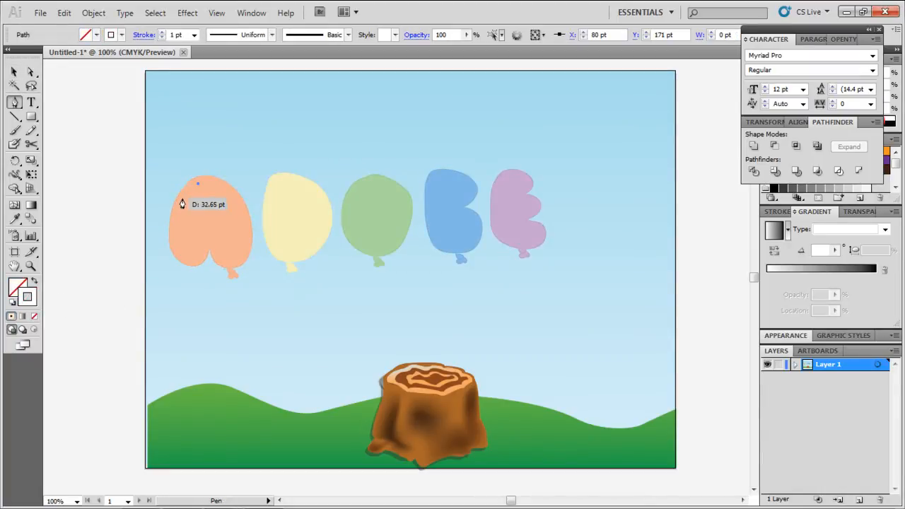
Draw a curved white highlight on the A, deselect, then select the E and B balloons.
drag(198, 184, 226, 251)
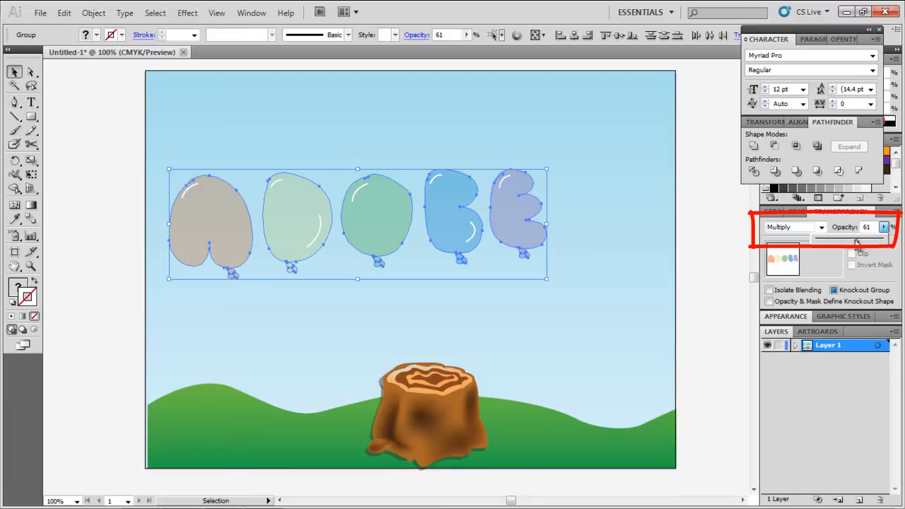
click(640, 304)
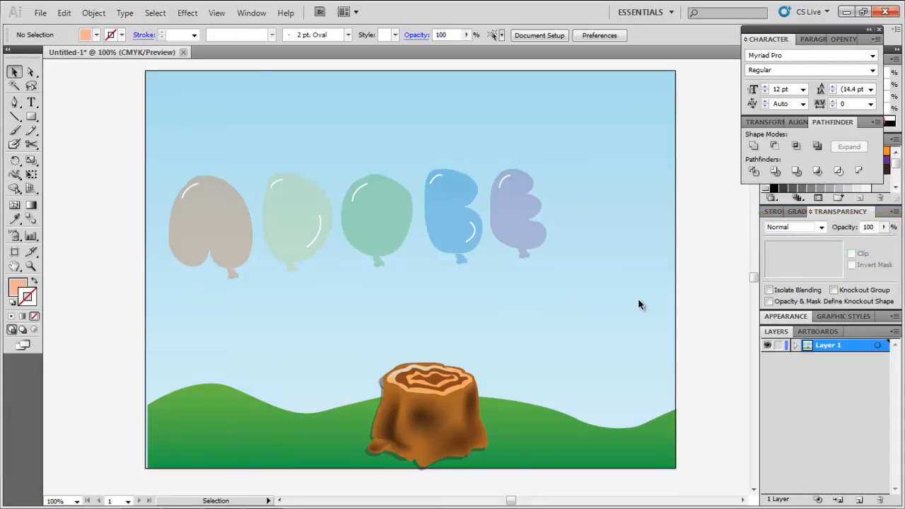
click(518, 212)
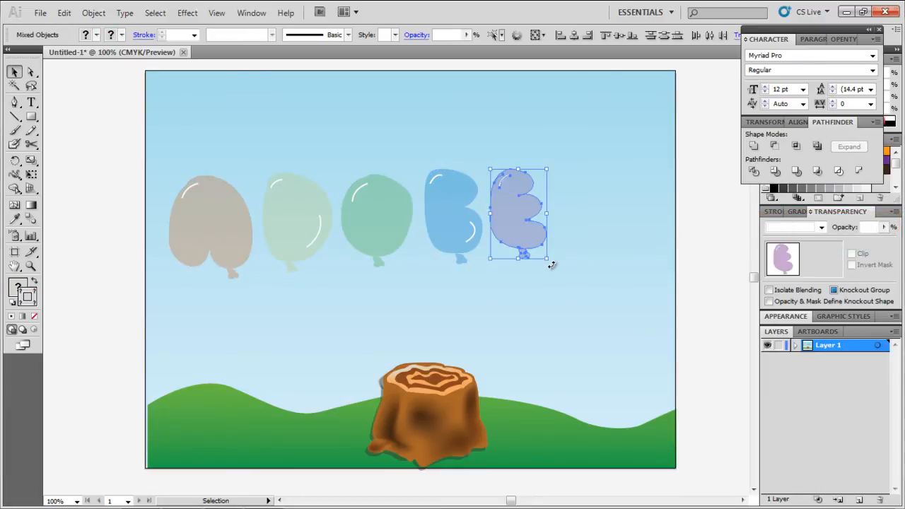
click(449, 198)
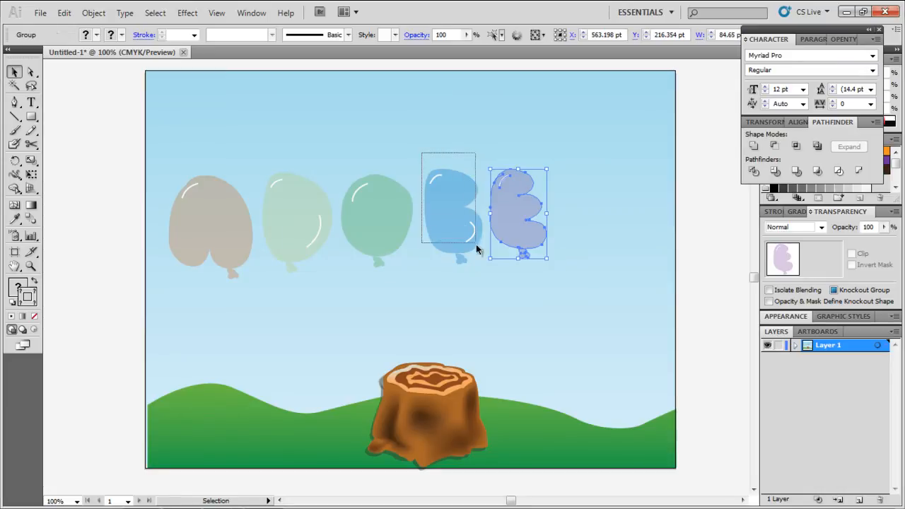